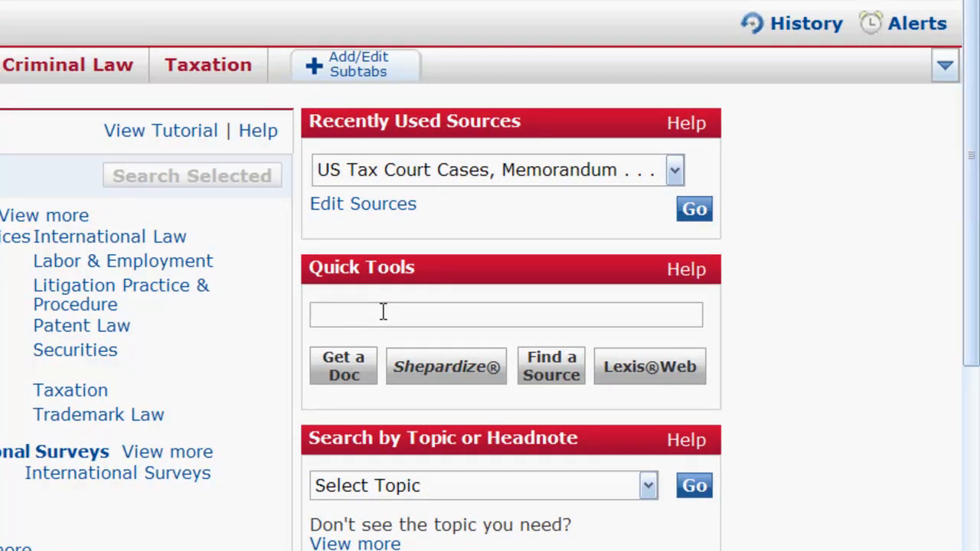
Shepardize 548 us 557 from Quick Tools, then return to the research home page.
{"action": "type", "text": "548 us 557"}
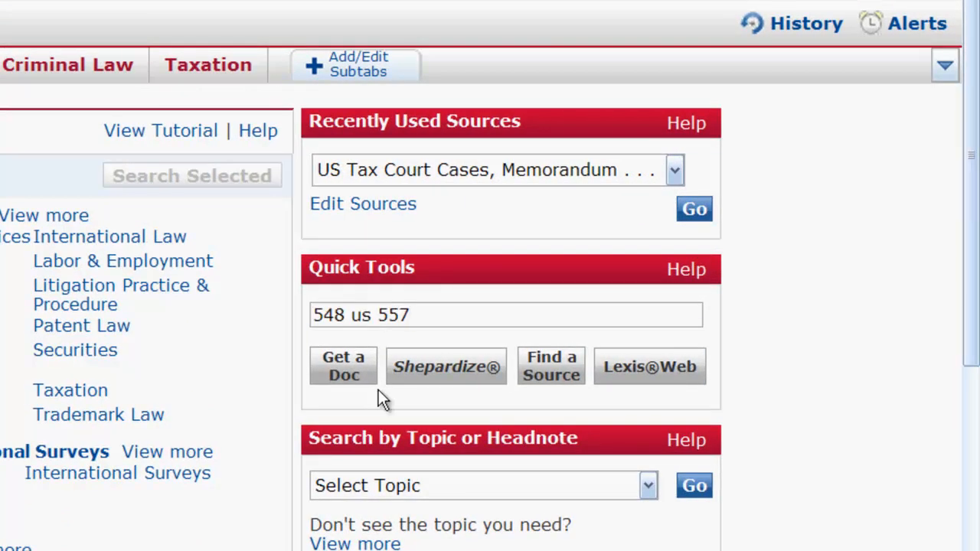
{"action": "left_click", "coordinate": [446, 367]}
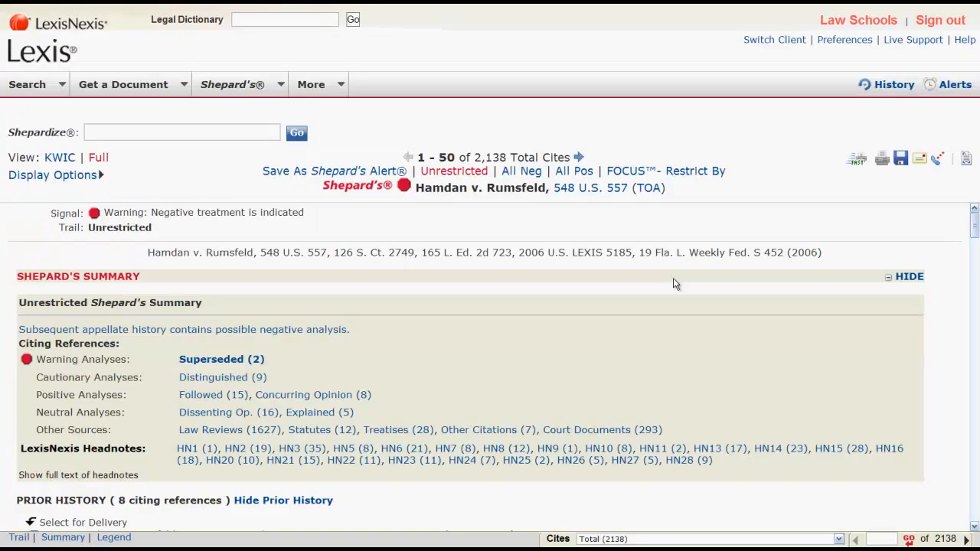
{"action": "left_click", "coordinate": [27, 84]}
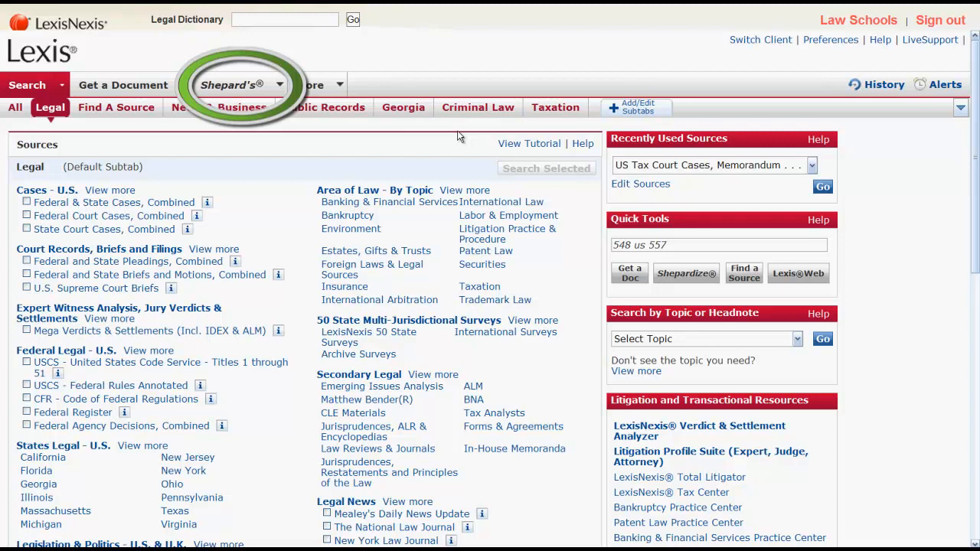
Check 548 U.S. 557 on the dedicated Shepard's citation-check page.
{"action": "left_click", "coordinate": [279, 84]}
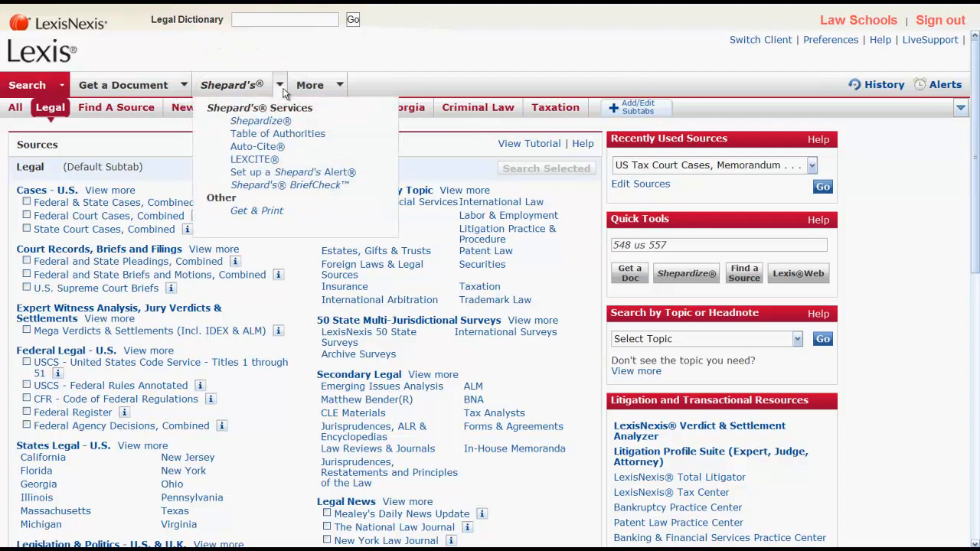
{"action": "mouse_move", "coordinate": [259, 121]}
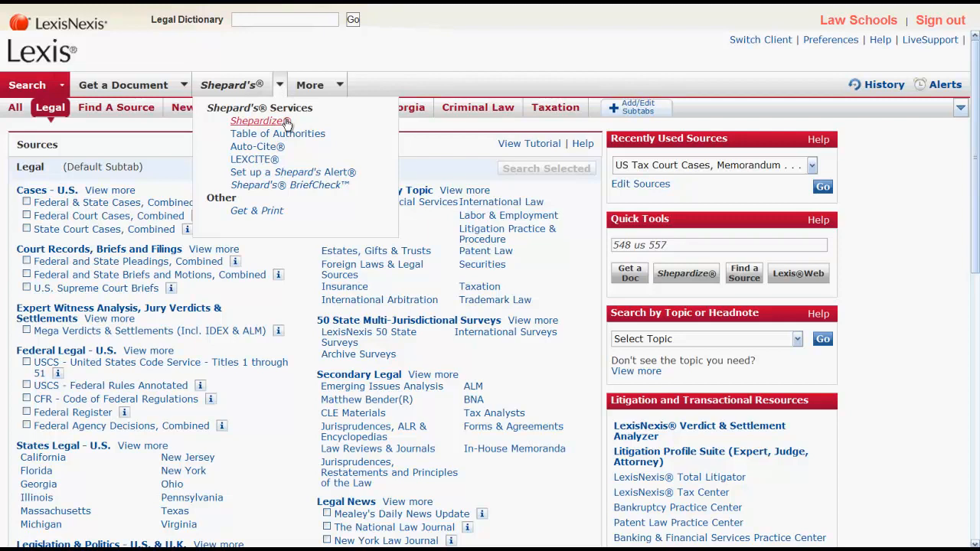
{"action": "left_click", "coordinate": [258, 121]}
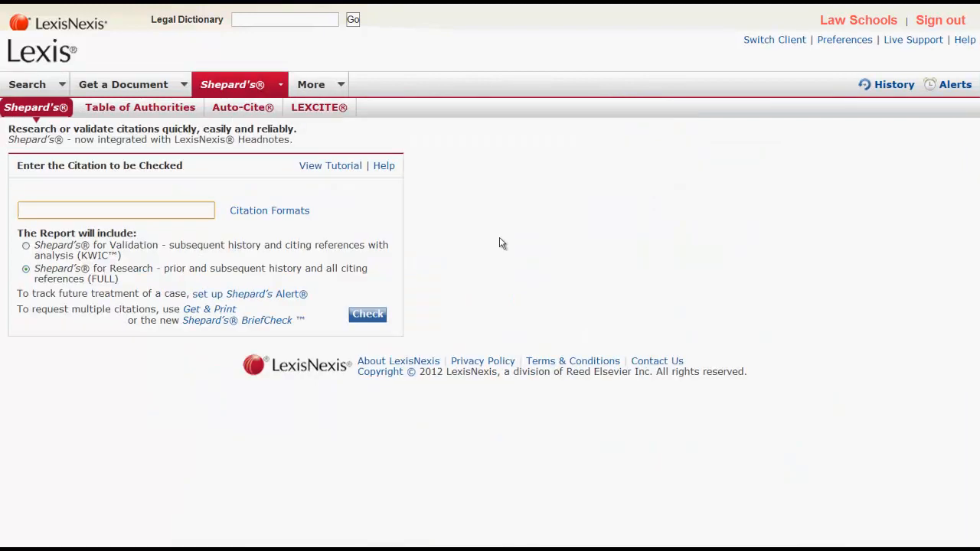
{"action": "type", "text": "548 U.S. 557"}
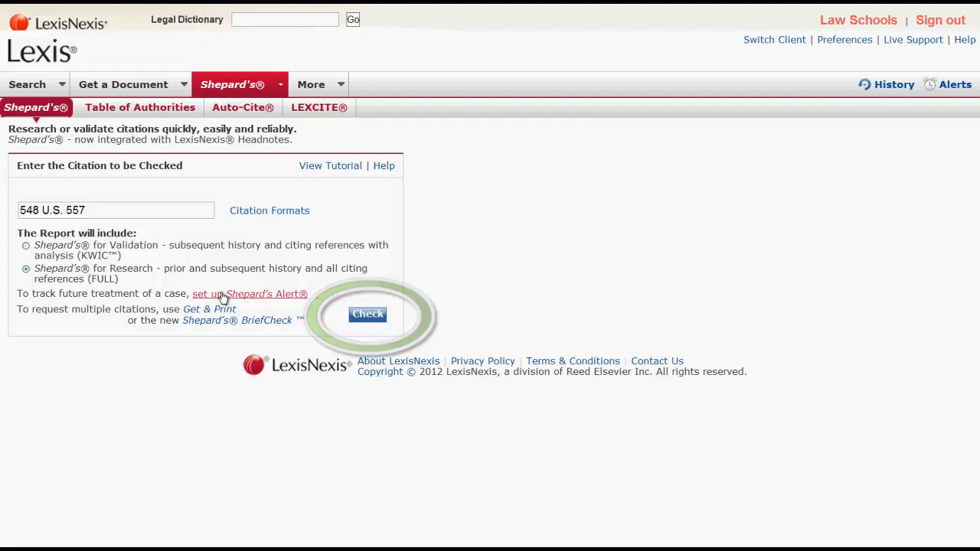
{"action": "left_click", "coordinate": [367, 314]}
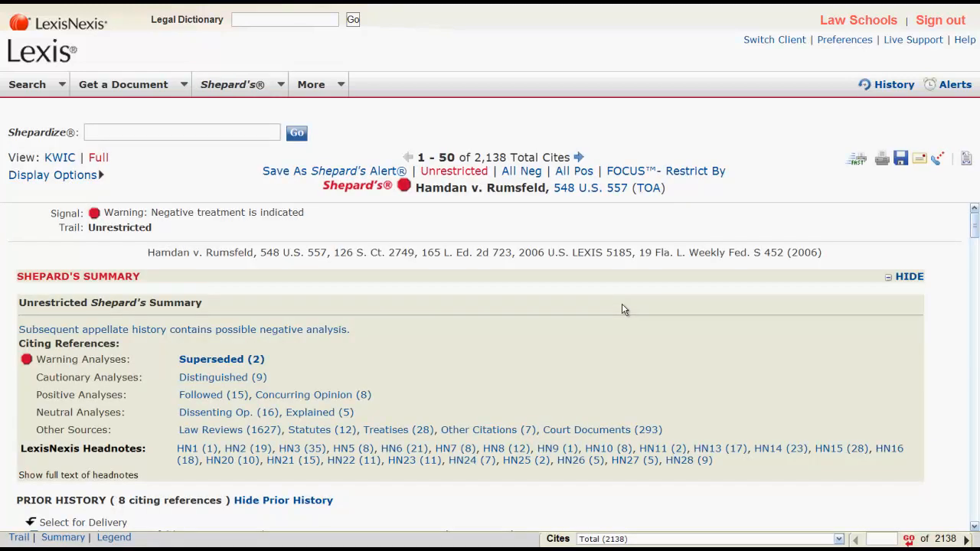
Reopen the Hamdan v. Rumsfeld Shepard's report from the 548 U.S. 557 opinion.
{"action": "left_click", "coordinate": [27, 84]}
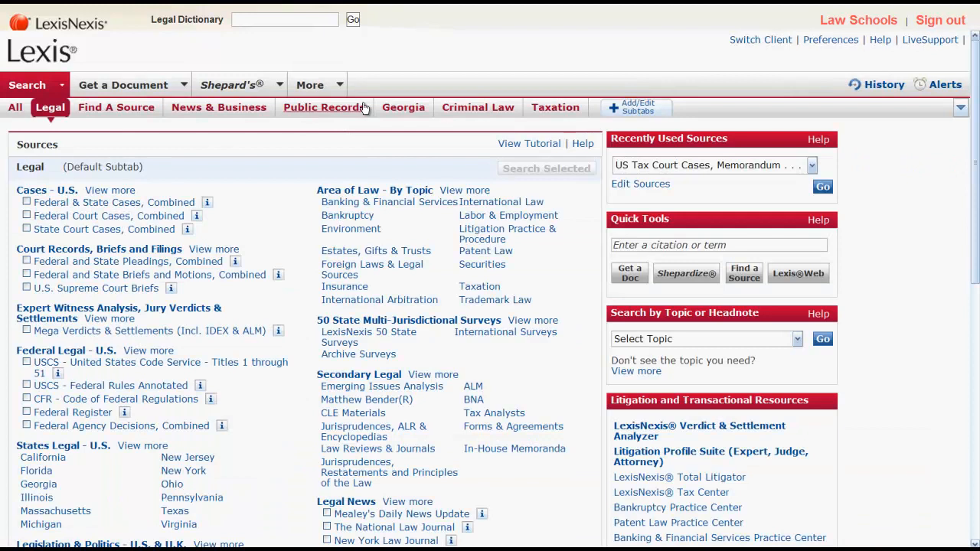
{"action": "mouse_move", "coordinate": [513, 155]}
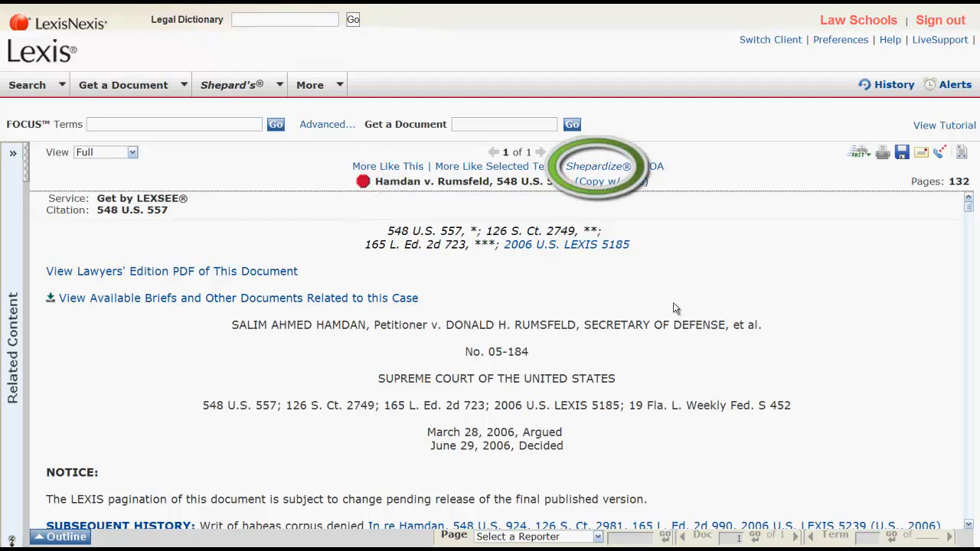
{"action": "left_click", "coordinate": [598, 167]}
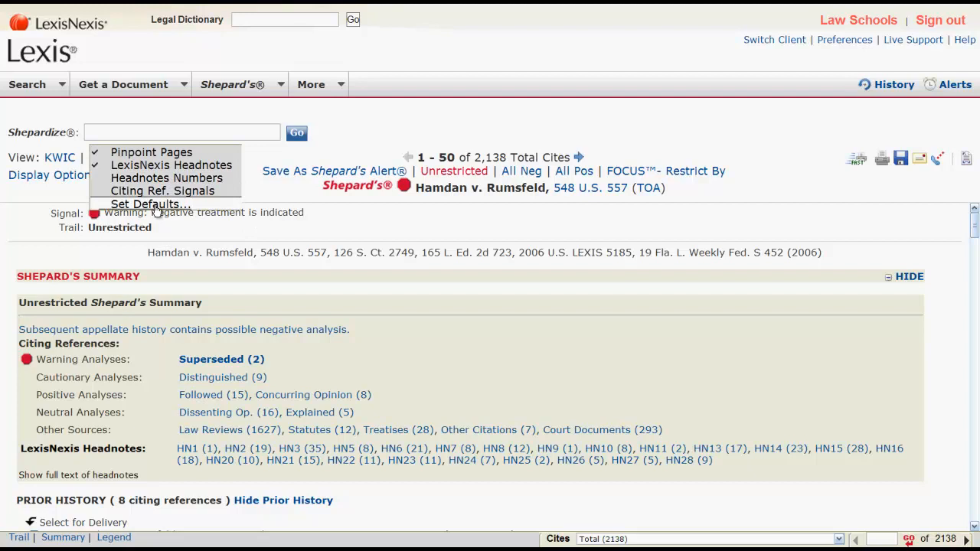
{"action": "left_click", "coordinate": [145, 204]}
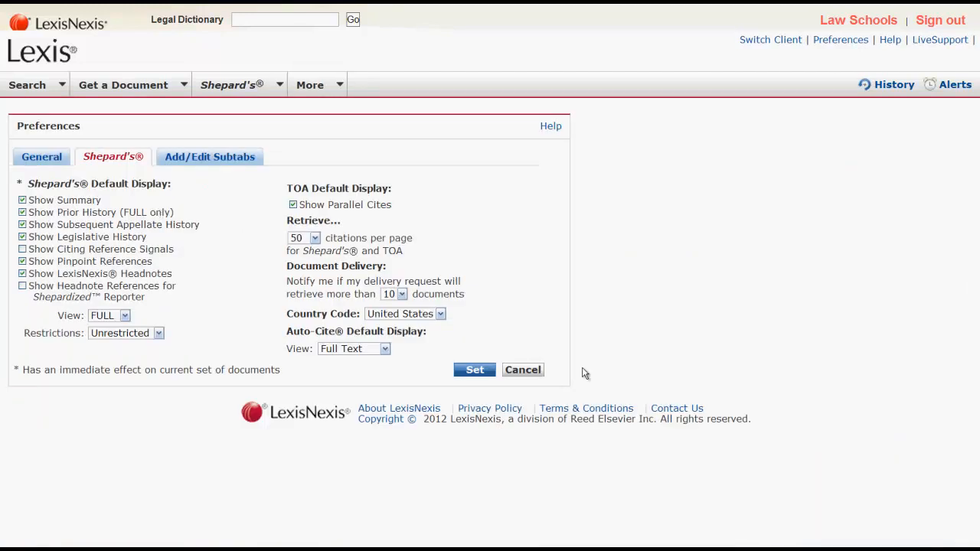
{"action": "mouse_move", "coordinate": [690, 400]}
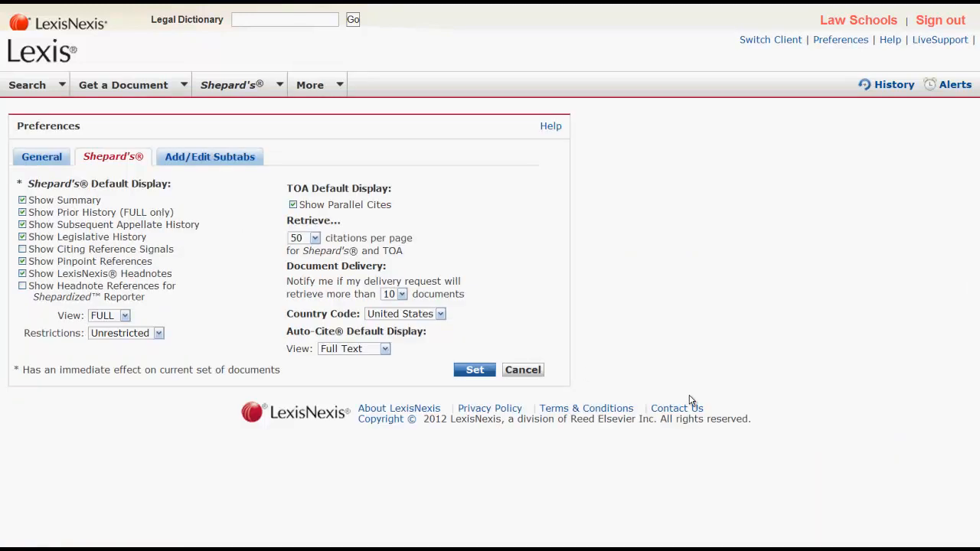
{"action": "left_click", "coordinate": [474, 370]}
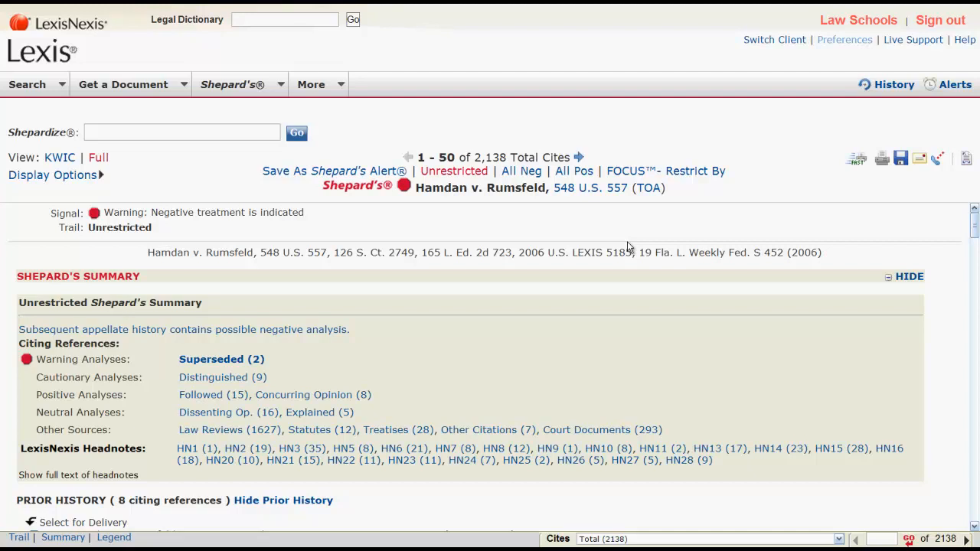
View the 12 citing statutes, then return to the report's summary.
{"action": "scroll", "scroll_direction": "down", "scroll_amount": 3}
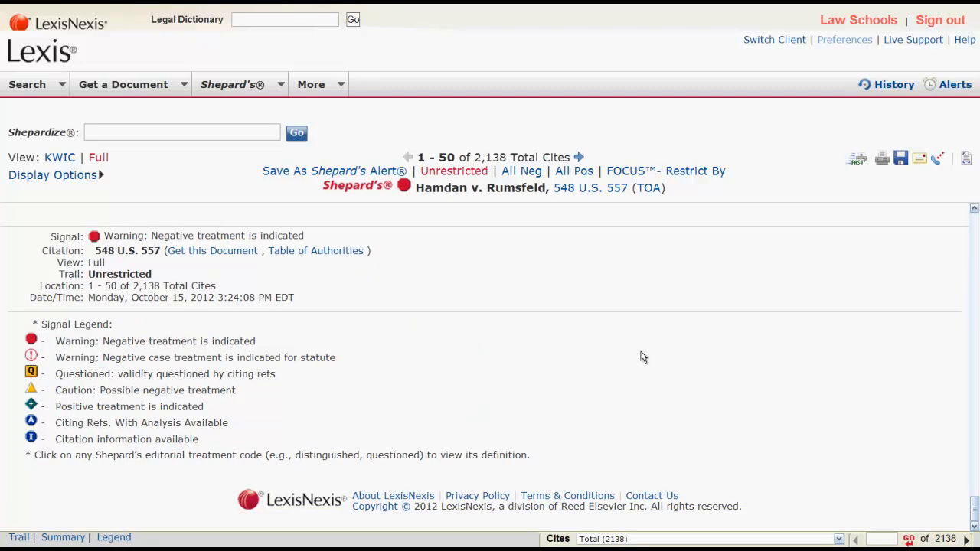
{"action": "mouse_move", "coordinate": [383, 347]}
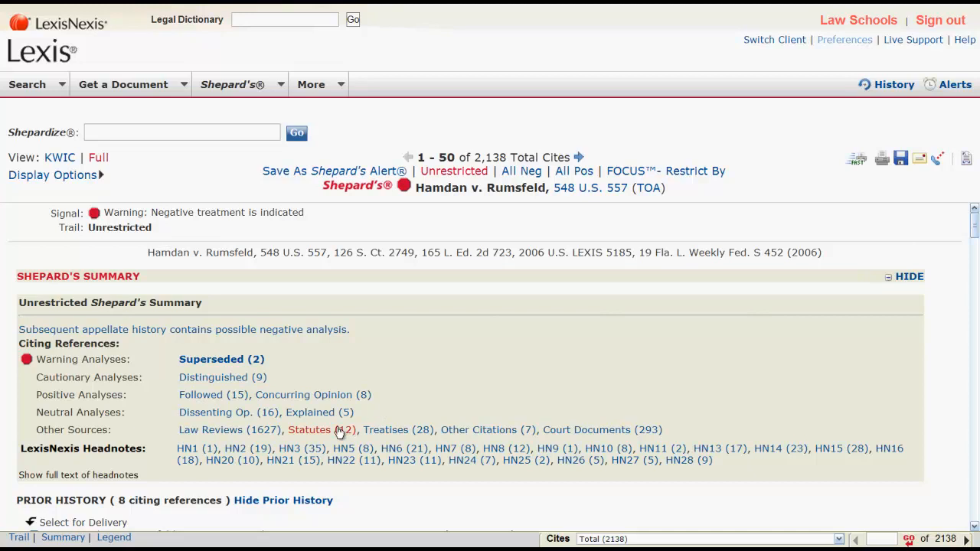
{"action": "left_click", "coordinate": [309, 429]}
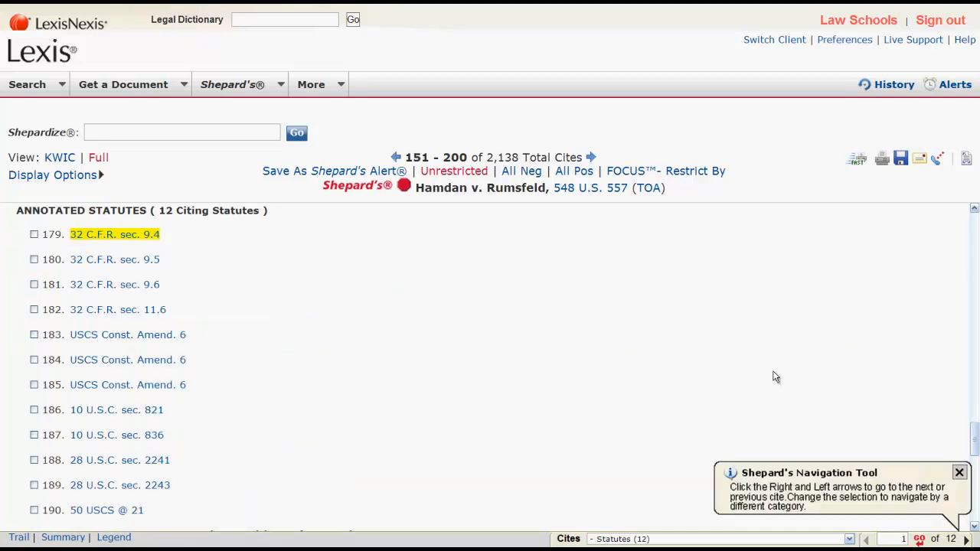
{"action": "left_click", "coordinate": [409, 157]}
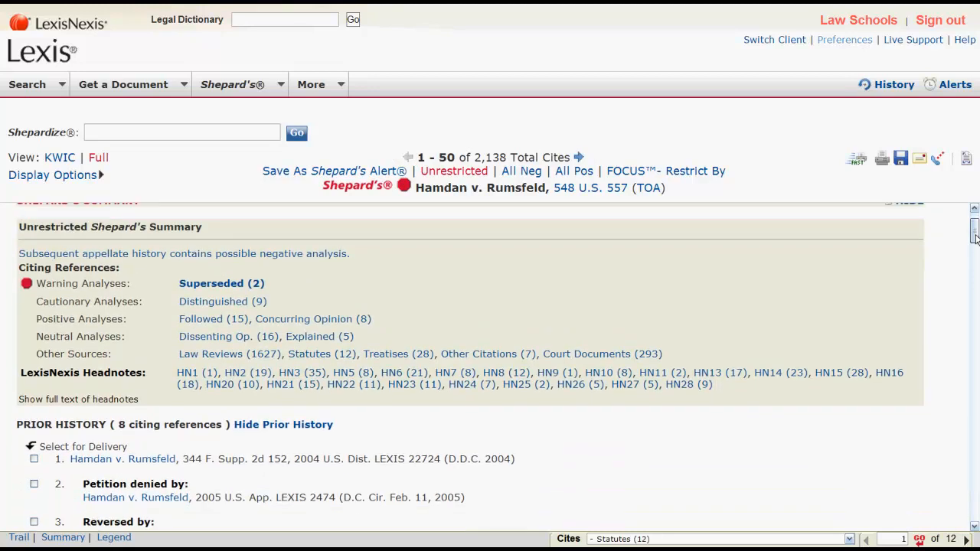
Review prior history and citing decisions, jump to Annotated Statutes, then return to the top.
{"action": "scroll", "scroll_direction": "down", "scroll_amount": 3}
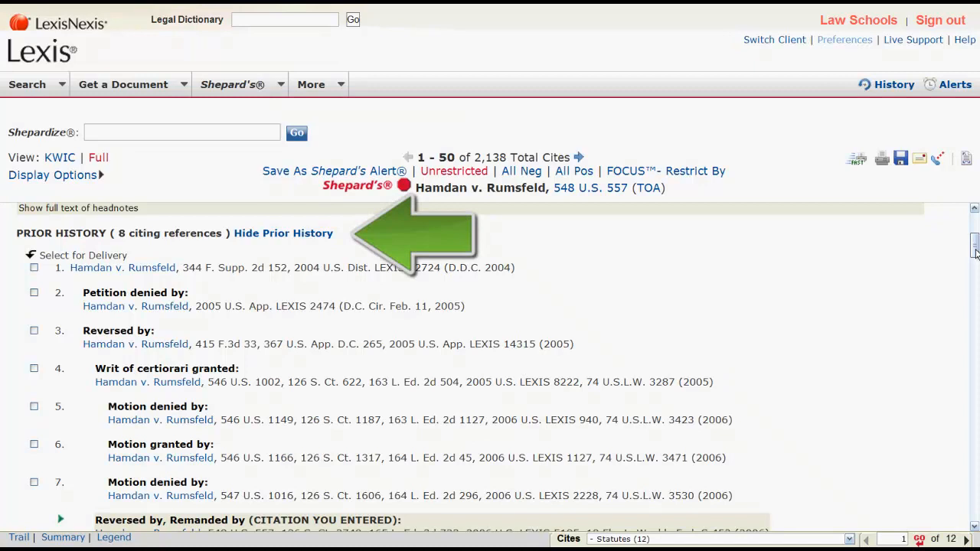
{"action": "scroll", "scroll_direction": "down", "scroll_amount": 3}
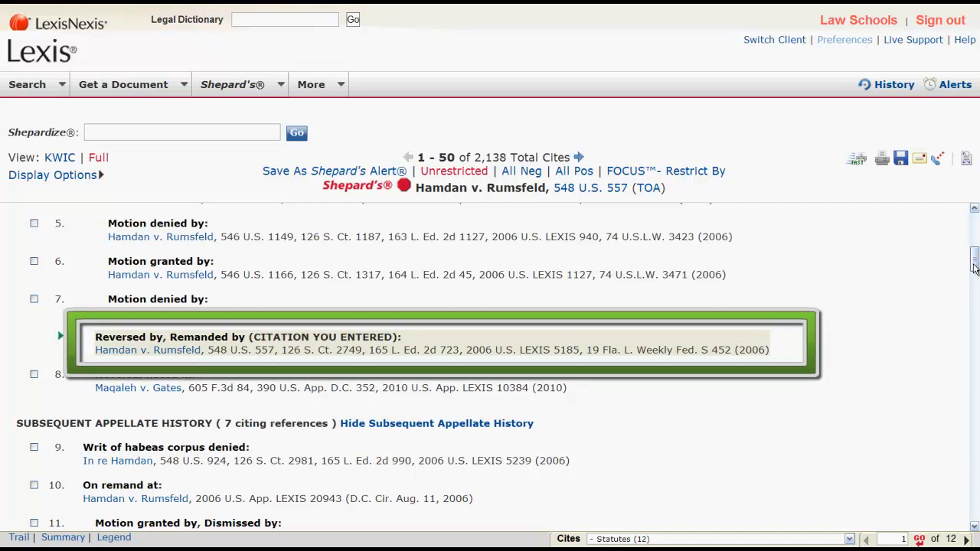
{"action": "scroll", "scroll_direction": "down", "scroll_amount": 3}
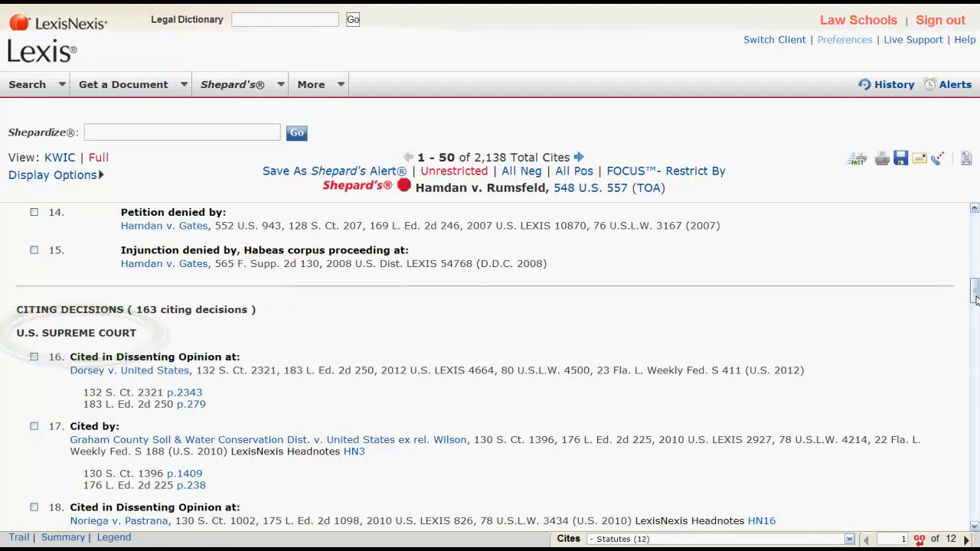
{"action": "scroll", "scroll_direction": "down", "scroll_amount": 3}
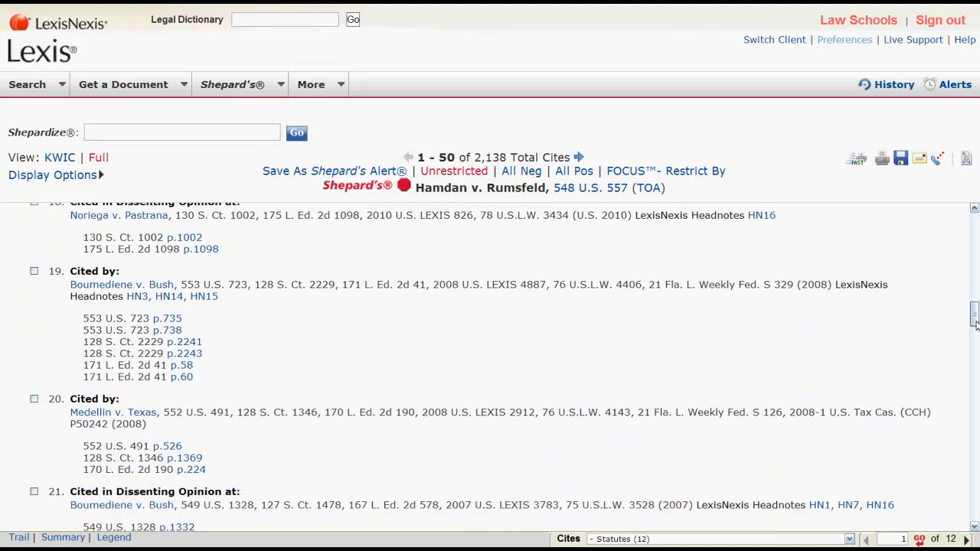
{"action": "scroll", "scroll_direction": "down", "scroll_amount": 3}
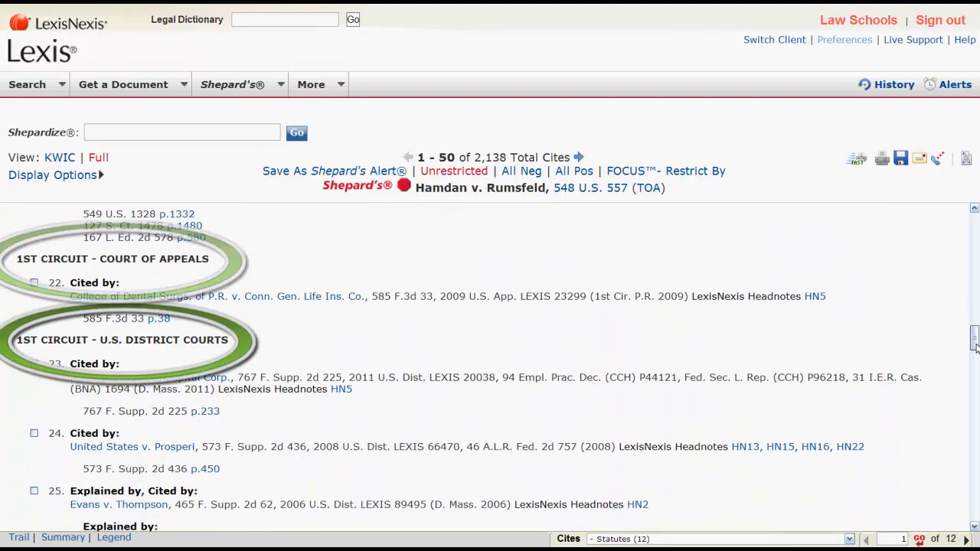
{"action": "scroll", "scroll_direction": "down", "scroll_amount": 3}
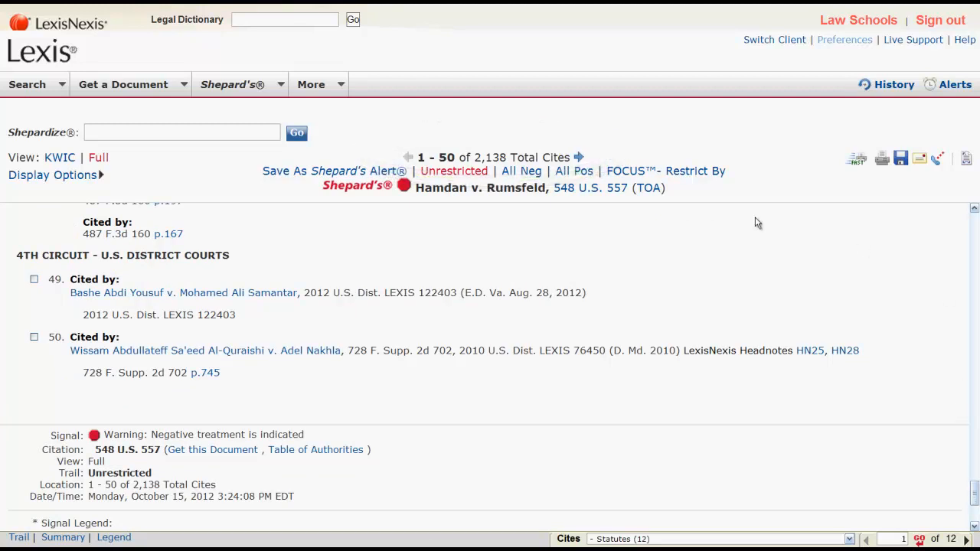
{"action": "left_click", "coordinate": [587, 157]}
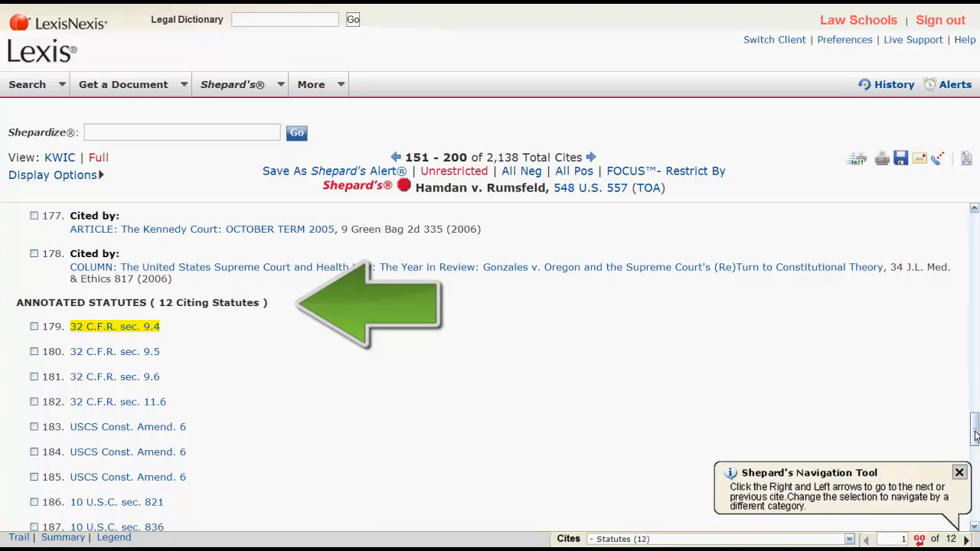
{"action": "left_click", "coordinate": [408, 157]}
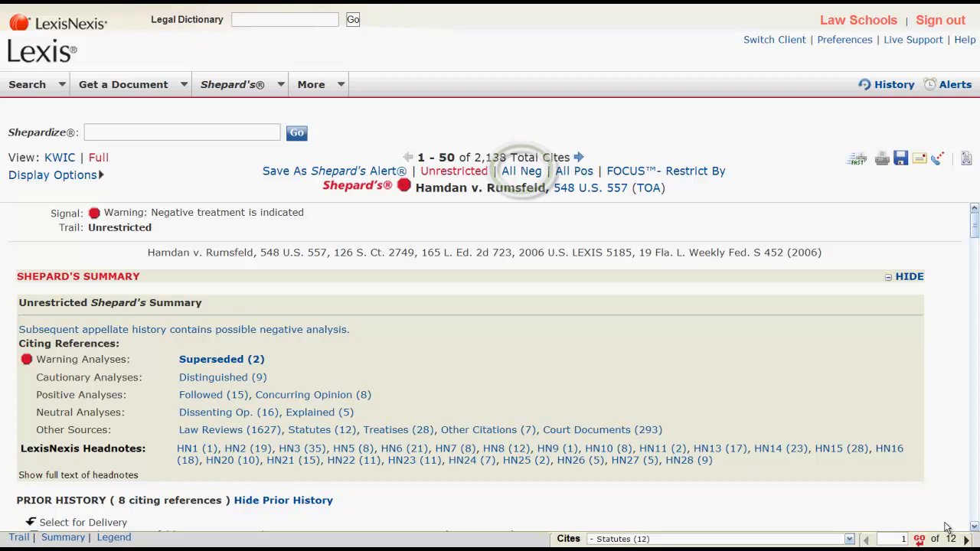
{"action": "mouse_move", "coordinate": [521, 171]}
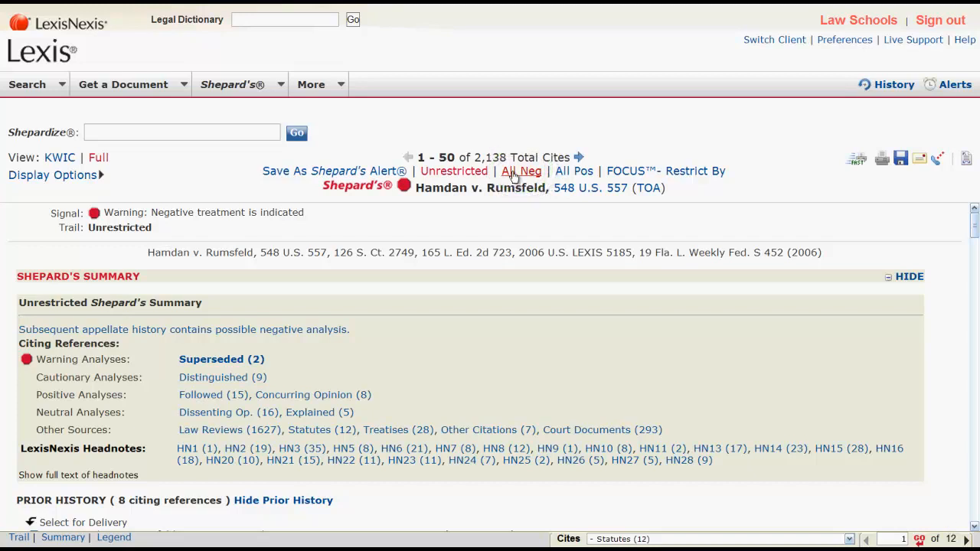
Compare All Neg (26) and All Pos (30) restrictions, then start a FOCUS restriction.
{"action": "left_click", "coordinate": [521, 171]}
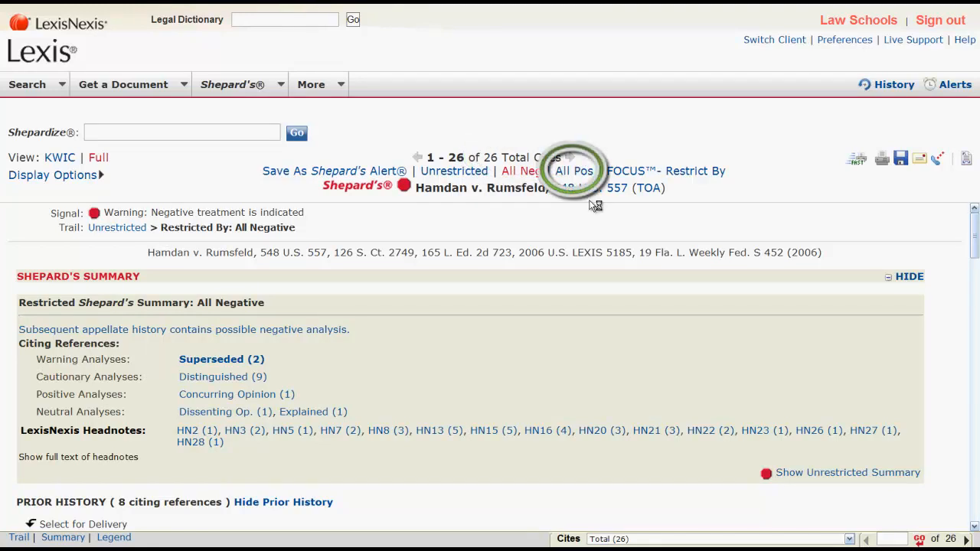
{"action": "left_click", "coordinate": [574, 170]}
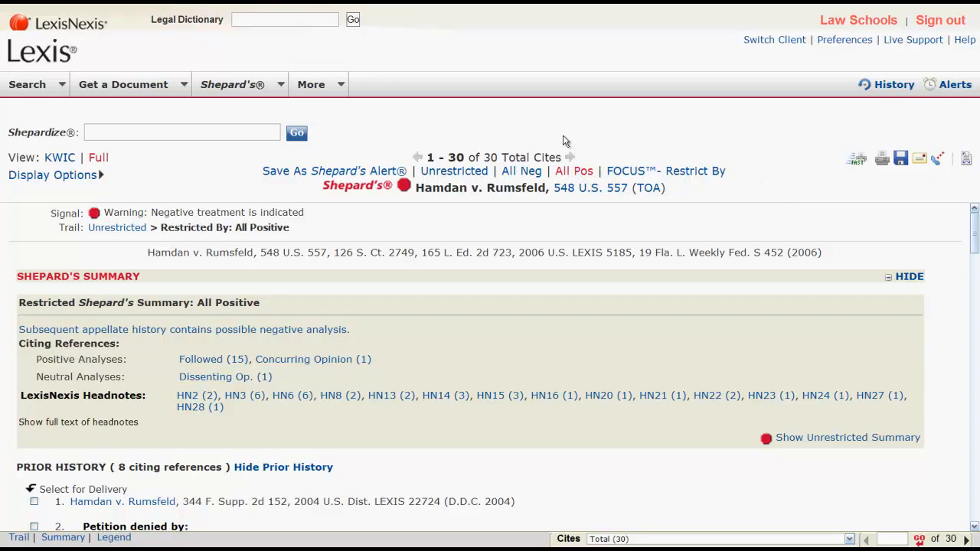
{"action": "left_click", "coordinate": [666, 171]}
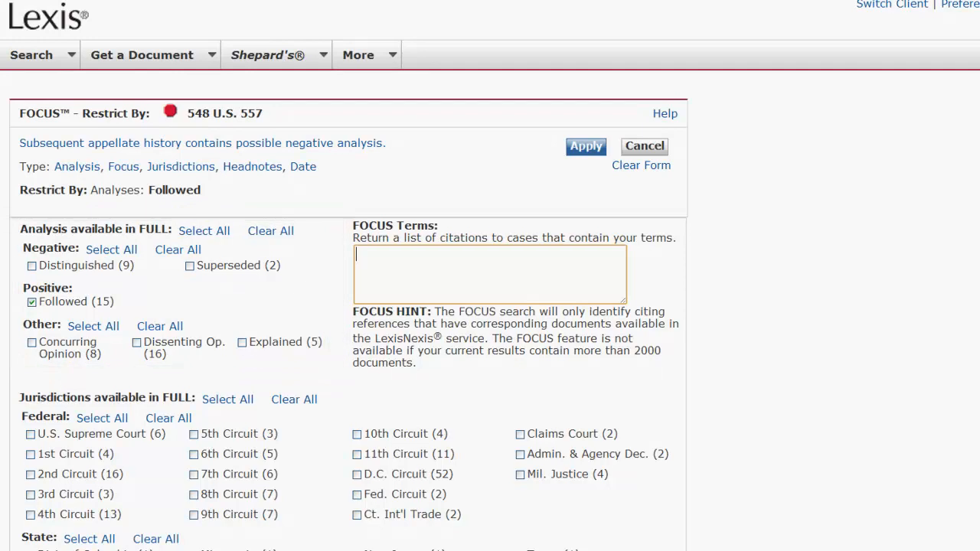
Restrict to U.S. Supreme Court, 1st Circuit and Dissenting Op. analyses, giving 18 cites.
{"action": "left_click", "coordinate": [489, 274]}
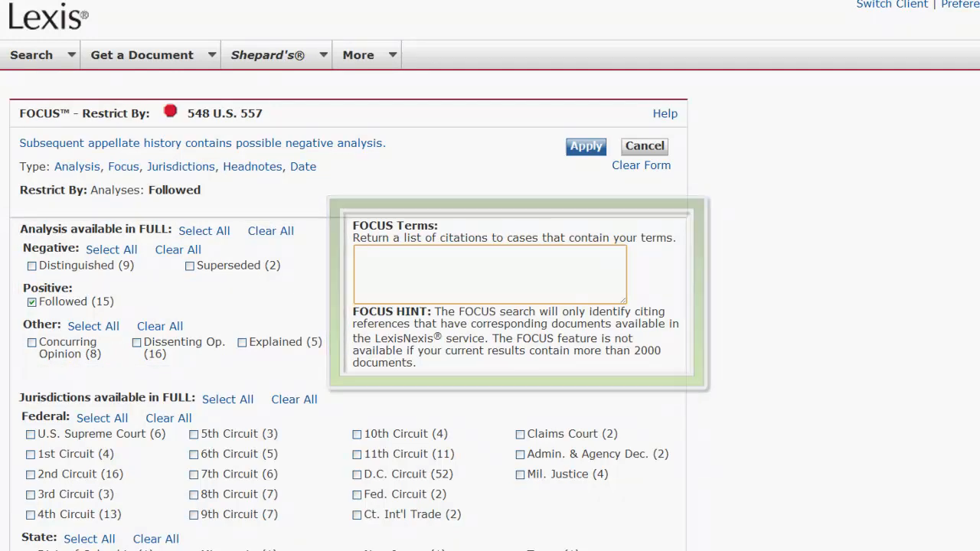
{"action": "scroll", "scroll_direction": "down", "scroll_amount": 3}
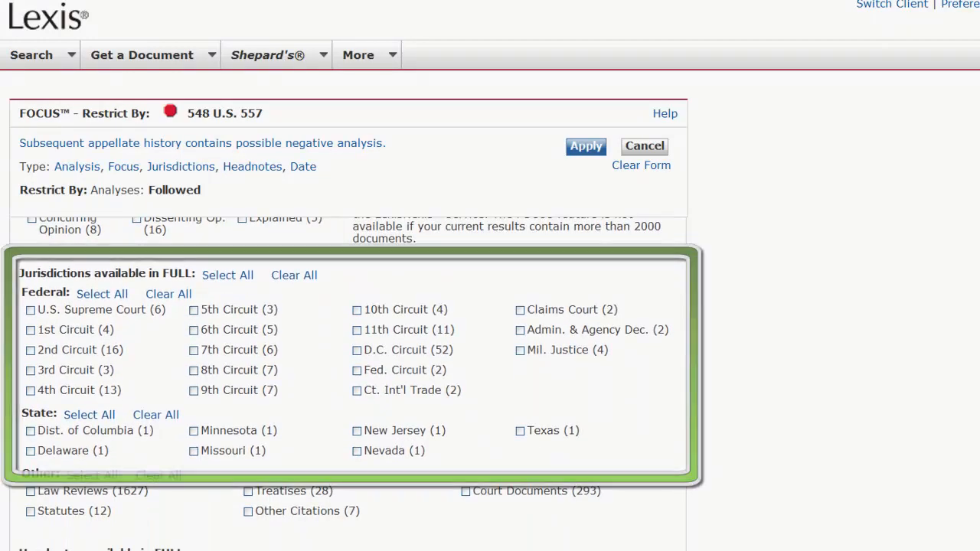
{"action": "scroll", "scroll_direction": "down", "scroll_amount": 3}
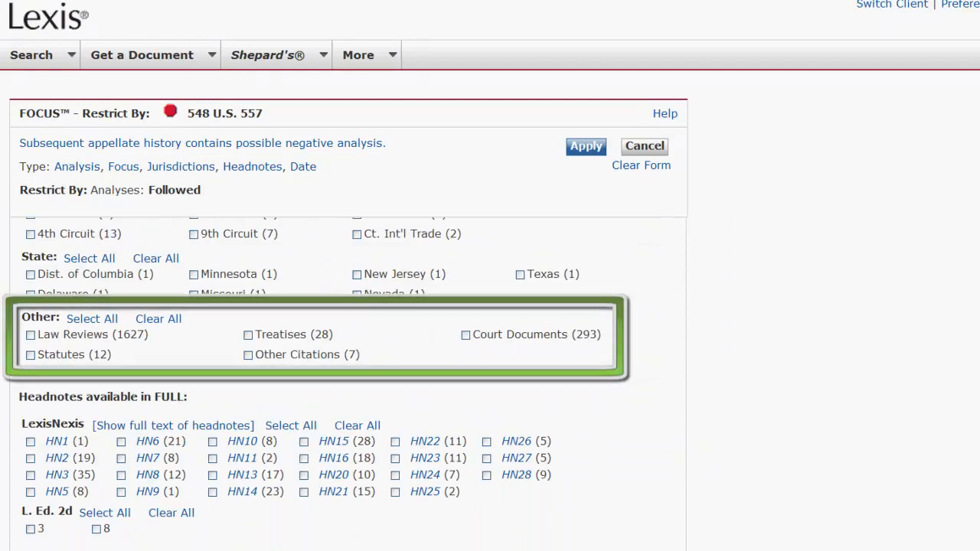
{"action": "scroll", "scroll_direction": "down", "scroll_amount": 3}
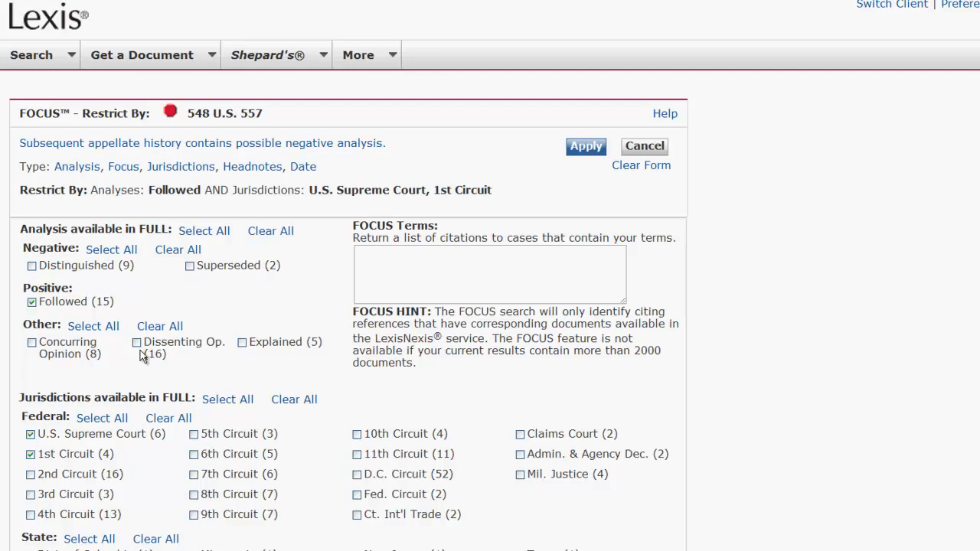
{"action": "left_click", "coordinate": [136, 343]}
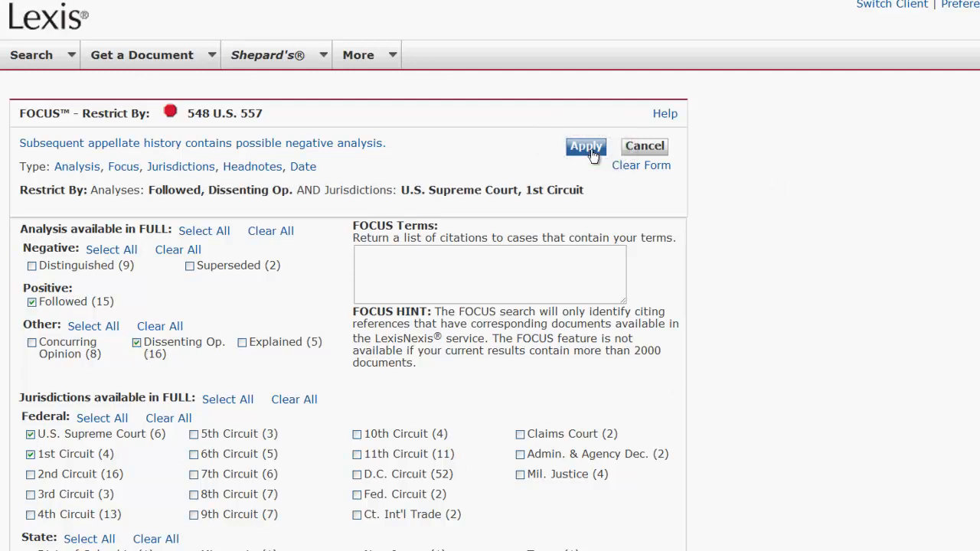
{"action": "left_click", "coordinate": [586, 146]}
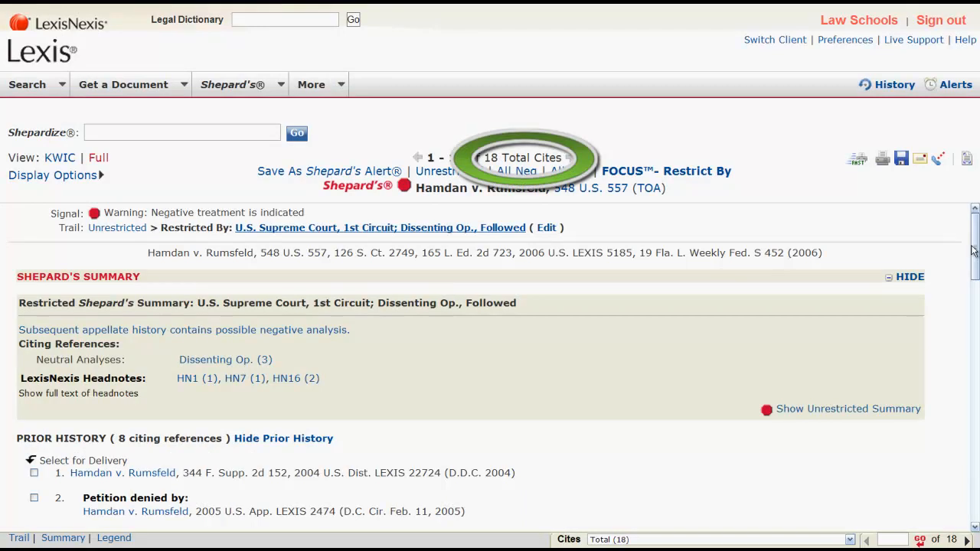
Open the Dorsey v. United States citing decision, then return to the Shepard's report.
{"action": "scroll", "scroll_direction": "down", "scroll_amount": 3}
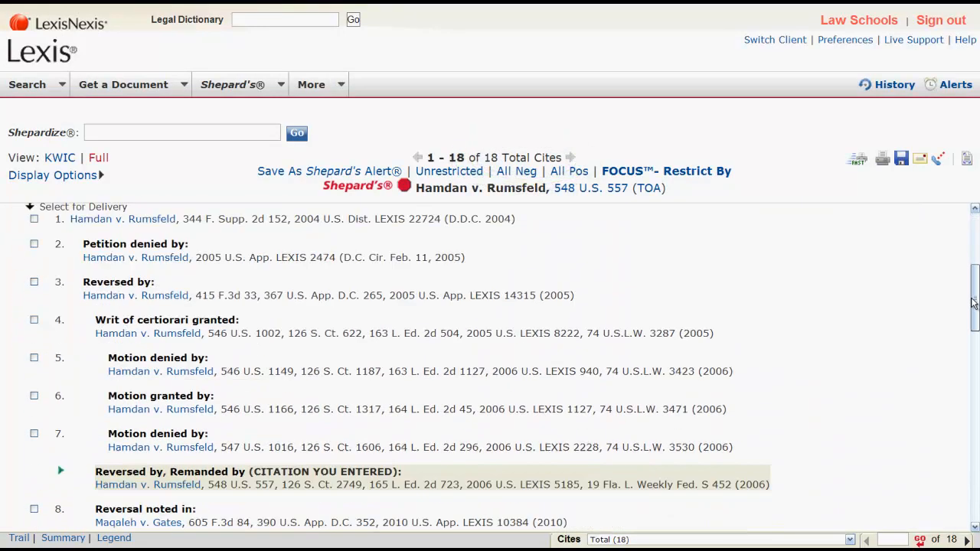
{"action": "scroll", "scroll_direction": "down", "scroll_amount": 3}
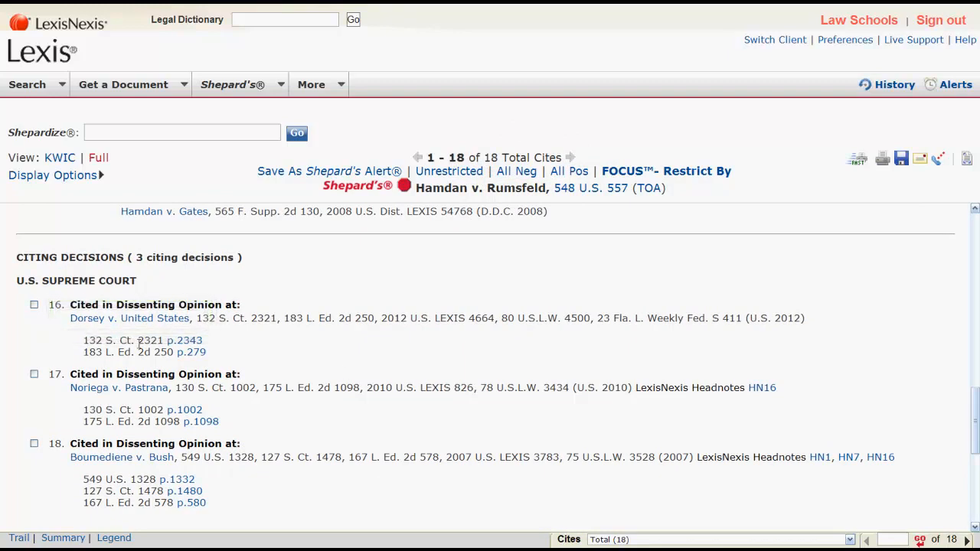
{"action": "left_click", "coordinate": [129, 318]}
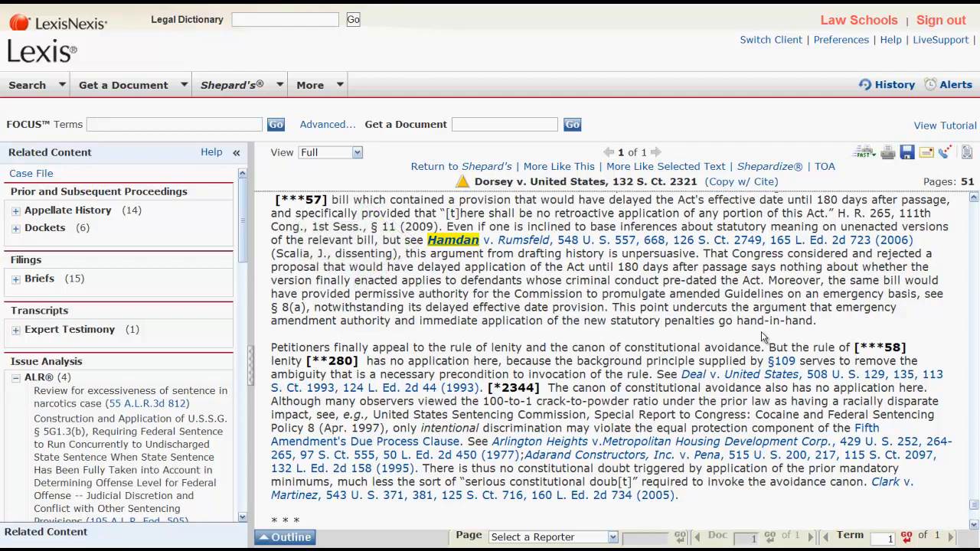
{"action": "left_click", "coordinate": [453, 240]}
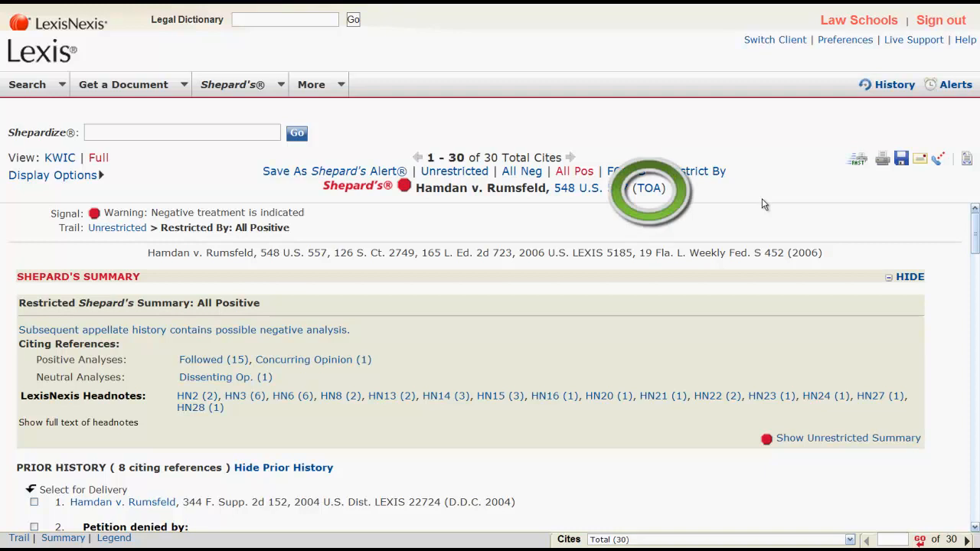
Browse the Table of Authorities listing 86 decisions cited by Hamdan v. Rumsfeld.
{"action": "left_click", "coordinate": [648, 189]}
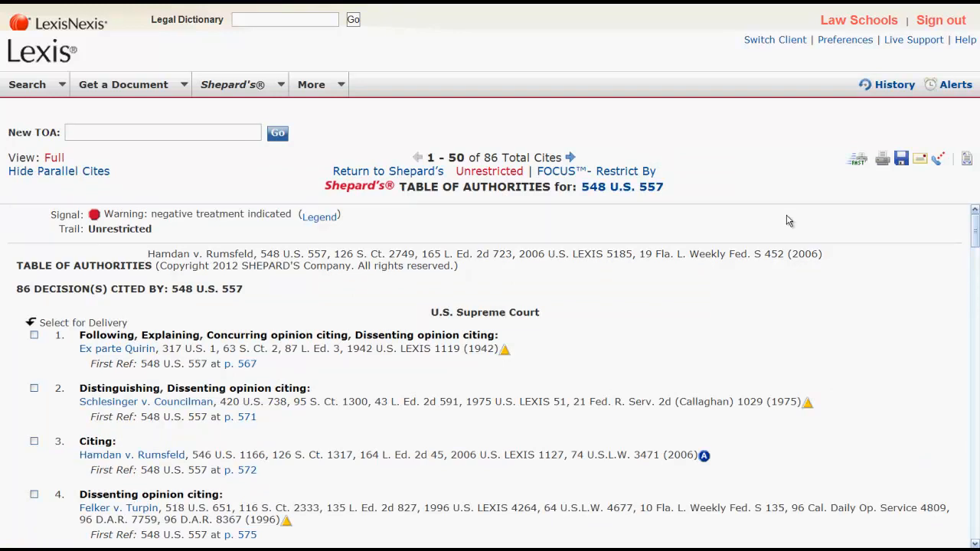
{"action": "scroll", "scroll_direction": "down", "scroll_amount": 3}
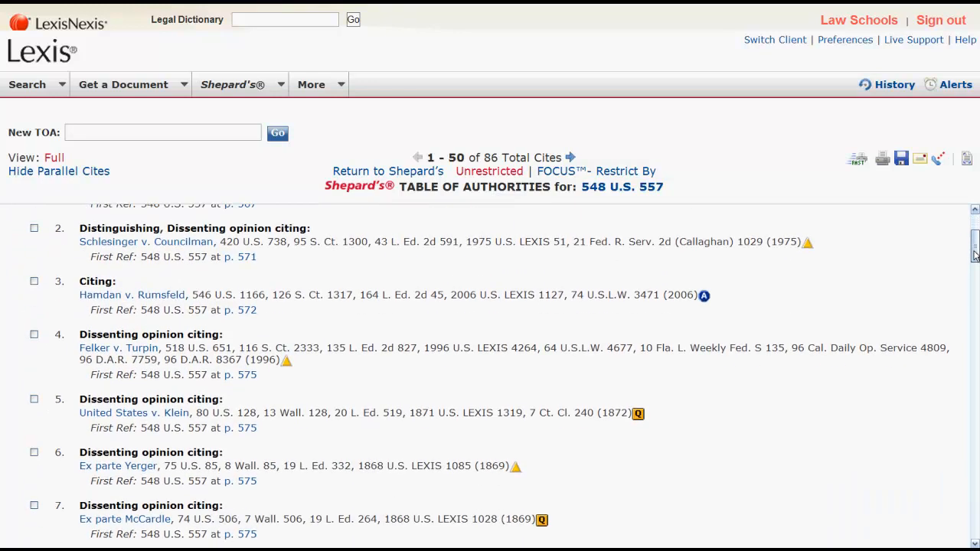
{"action": "scroll", "scroll_direction": "down", "scroll_amount": 3}
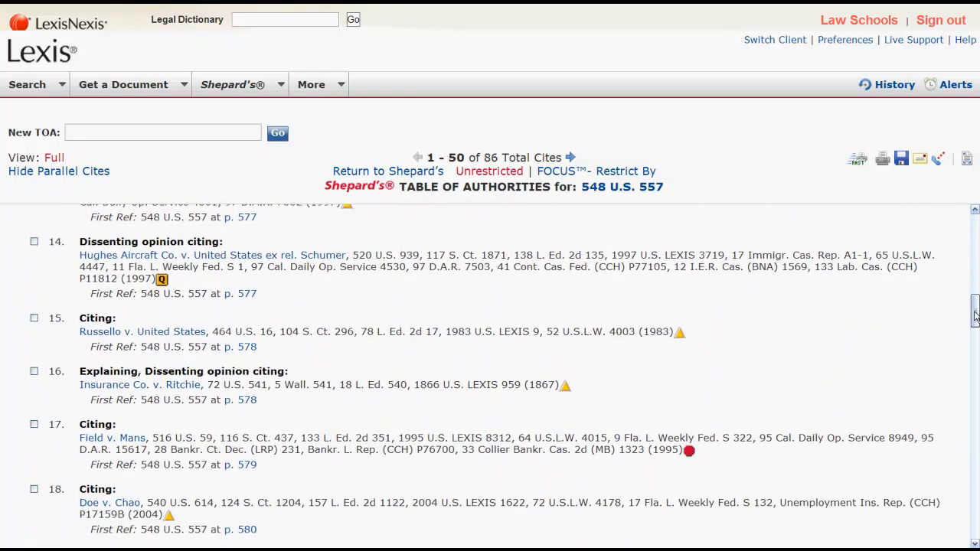
{"action": "scroll", "scroll_direction": "down", "scroll_amount": 3}
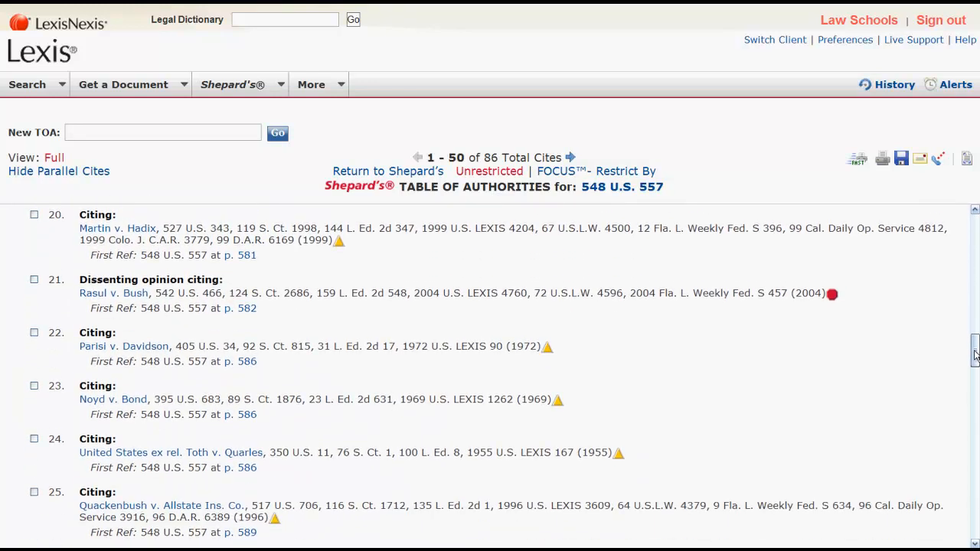